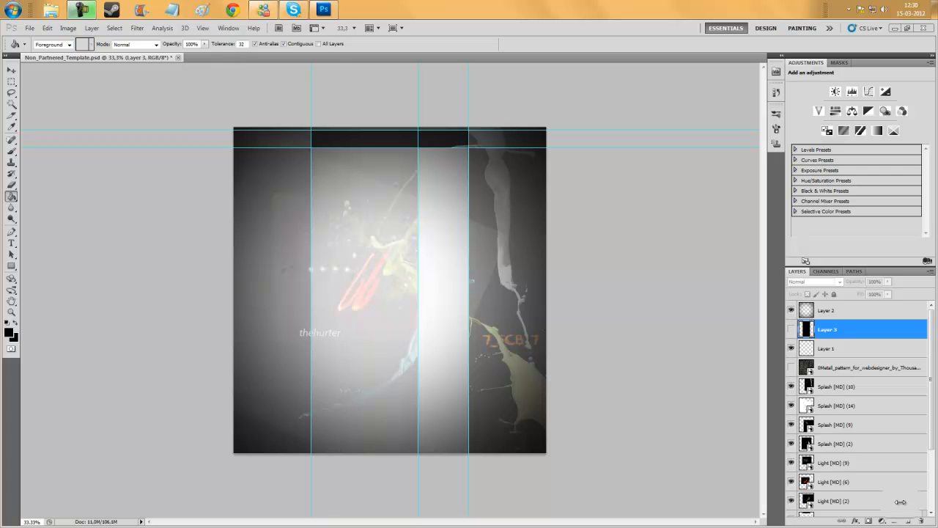
mouse_move(329, 215)
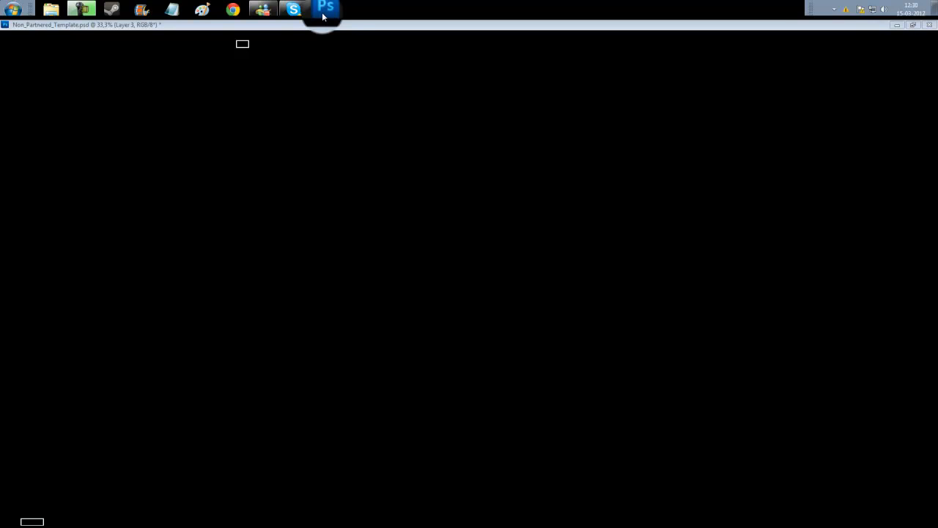
- Marquee-select the central player column between the vertical guides for the black fill
click(324, 8)
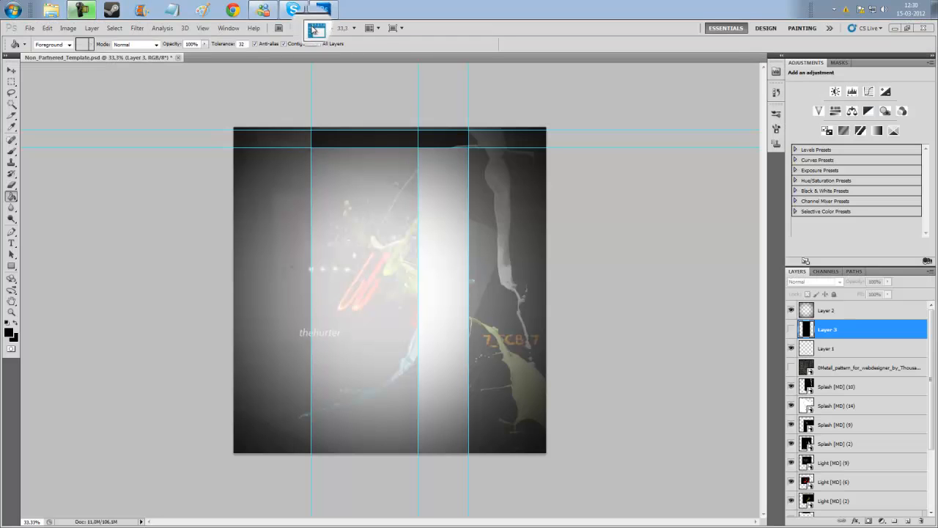
click(30, 28)
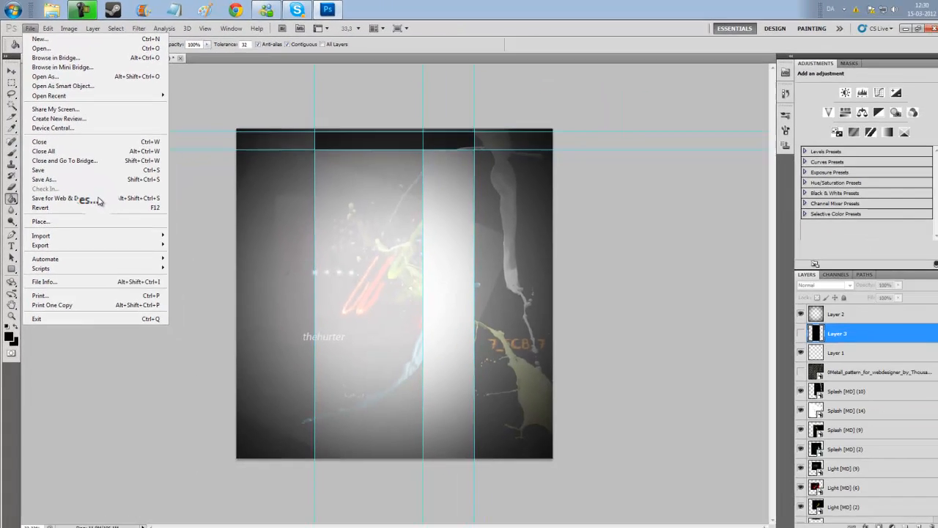
click(64, 196)
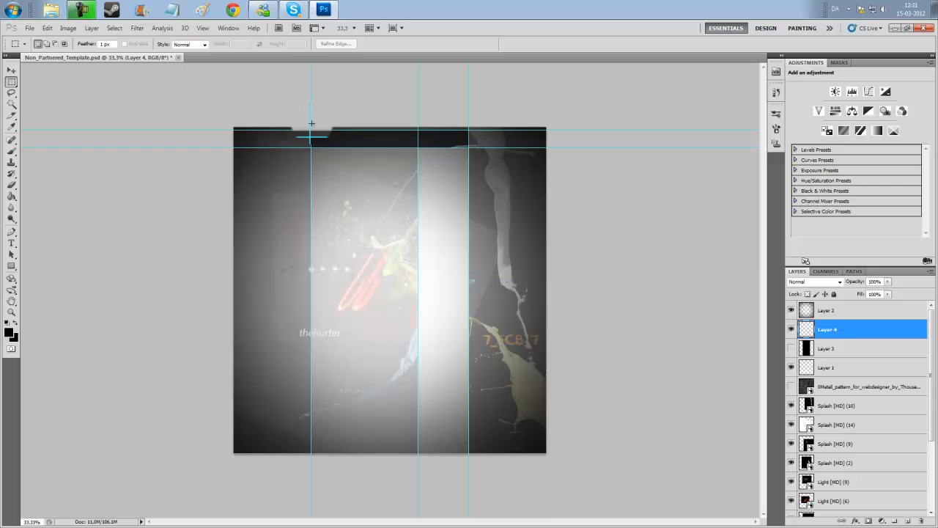
drag(311, 132, 429, 421)
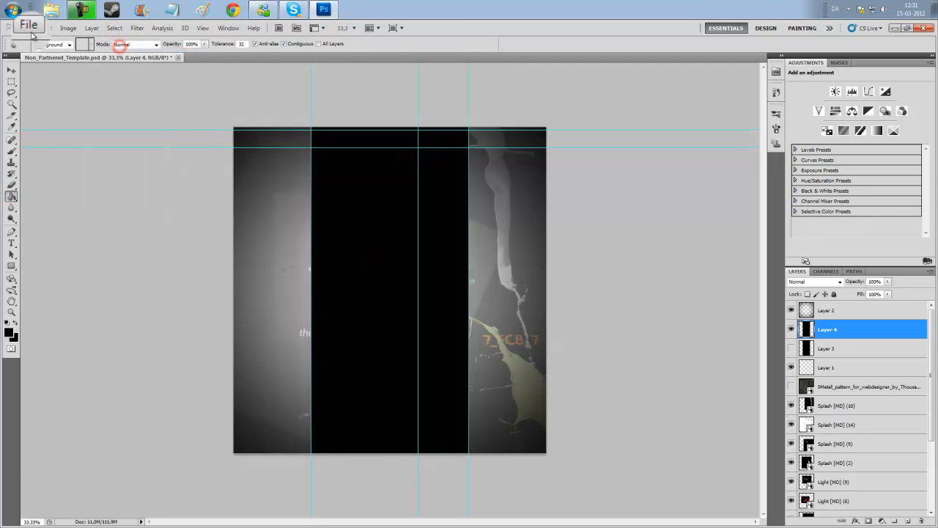
click(30, 28)
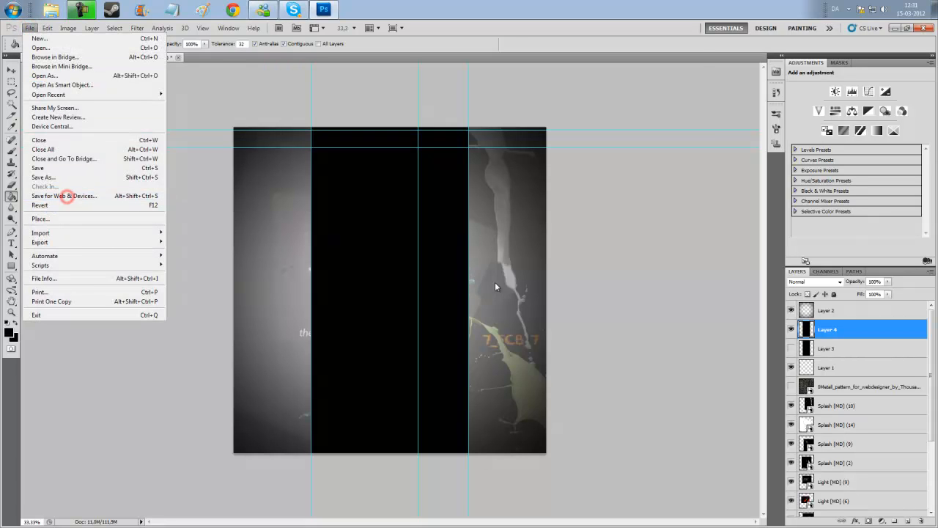
- Open Save for Web & Devices, previewing the template as a 1920 × 2000 PNG-24
click(64, 196)
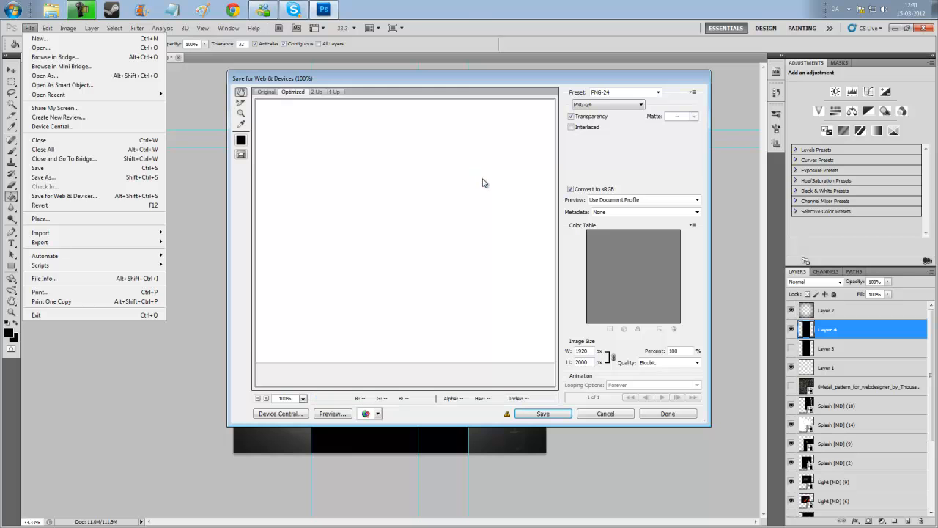
click(483, 182)
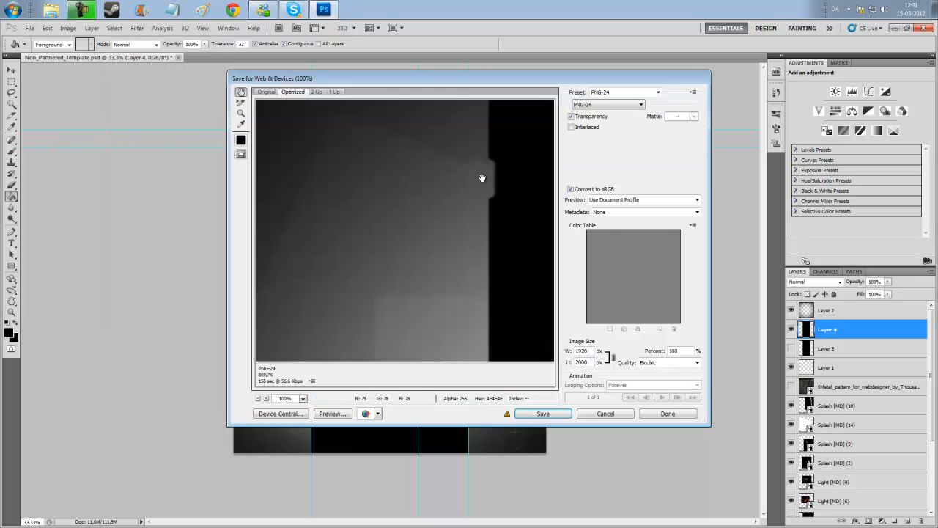